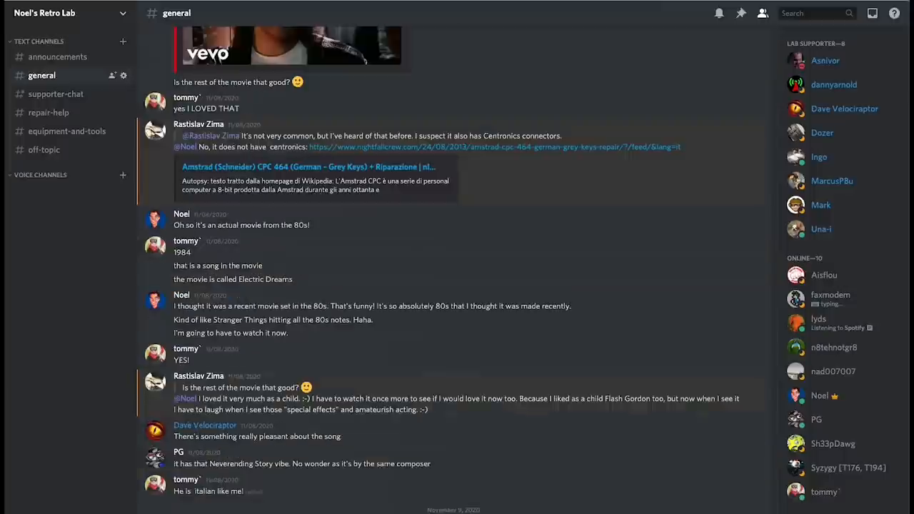
{"action": "scroll", "scroll_direction": "down", "scroll_amount": 3}
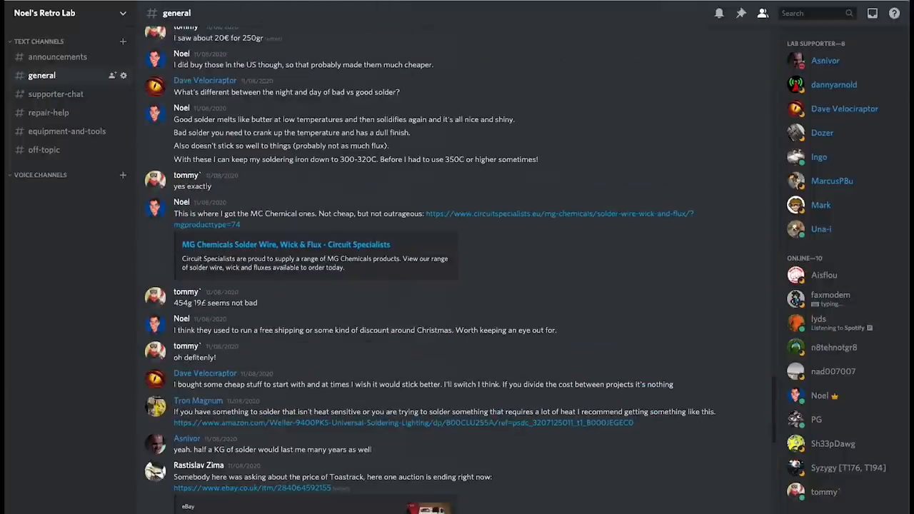
{"action": "scroll", "scroll_direction": "down", "scroll_amount": 3}
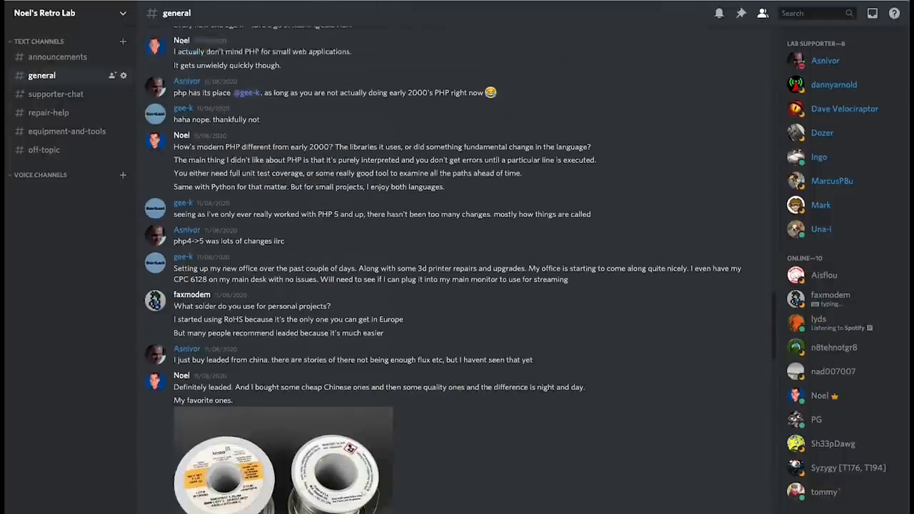